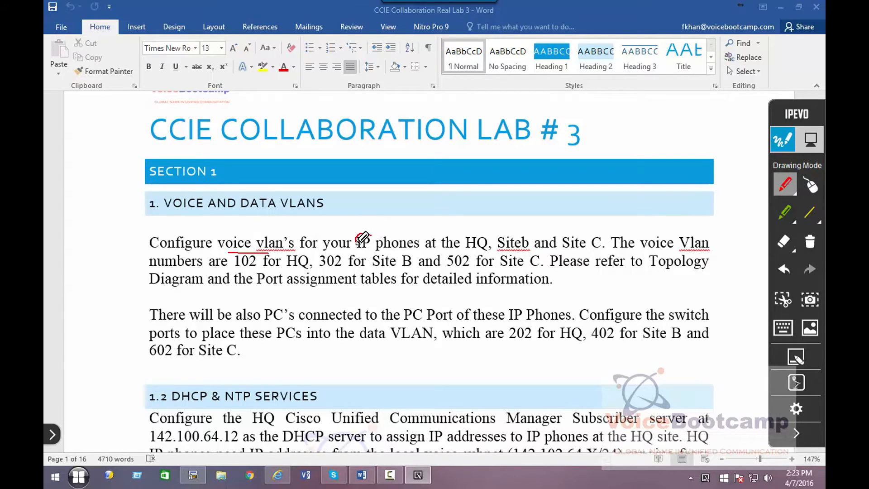
Step: Review the task's IP-phone, site and voice-VLAN requirements and bring up the SW switch session
{"action": "left_click_drag", "start_coordinate": [357, 242], "coordinate": [422, 242]}
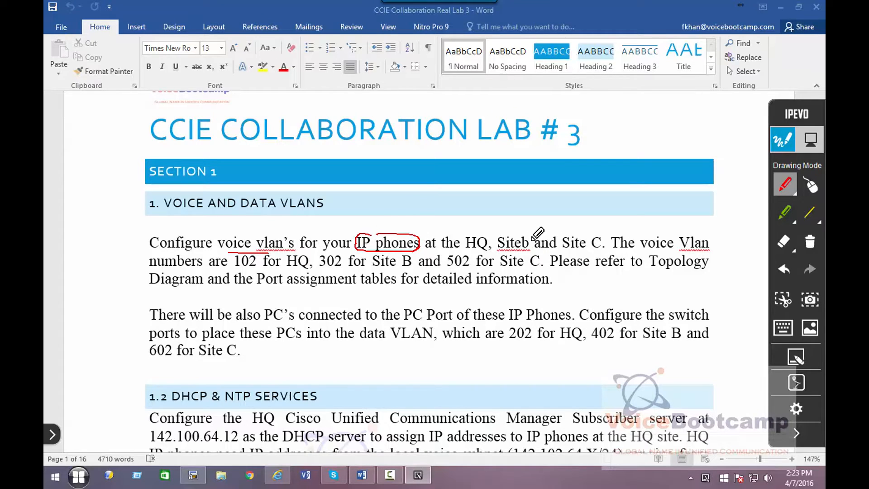
{"action": "left_click_drag", "start_coordinate": [563, 239], "coordinate": [601, 247]}
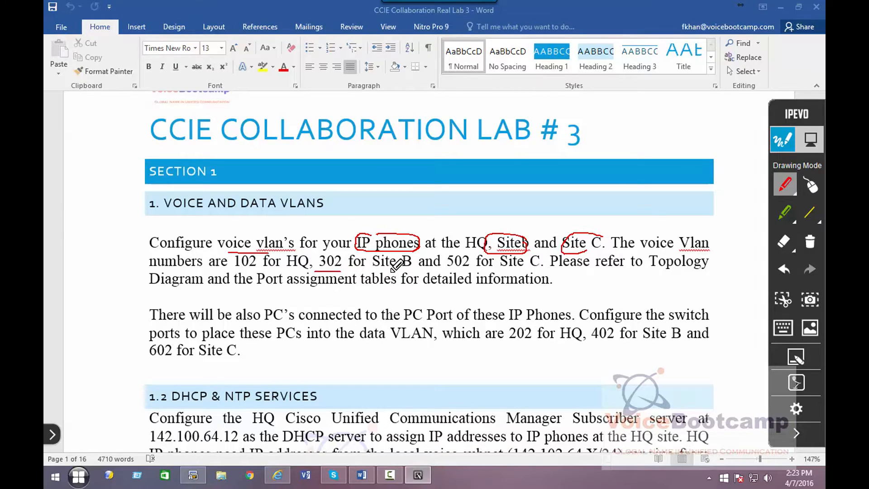
{"action": "left_click_drag", "start_coordinate": [233, 269], "coordinate": [277, 269]}
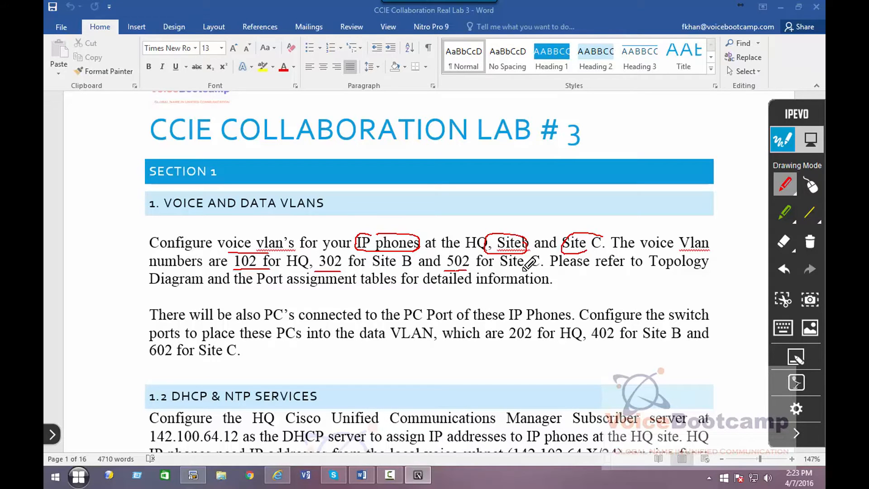
{"action": "mouse_move", "coordinate": [491, 330]}
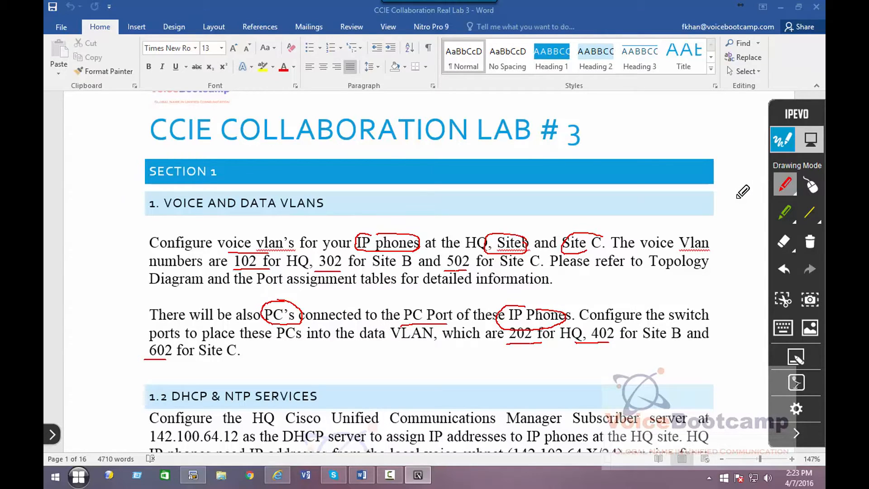
{"action": "left_click", "coordinate": [192, 475]}
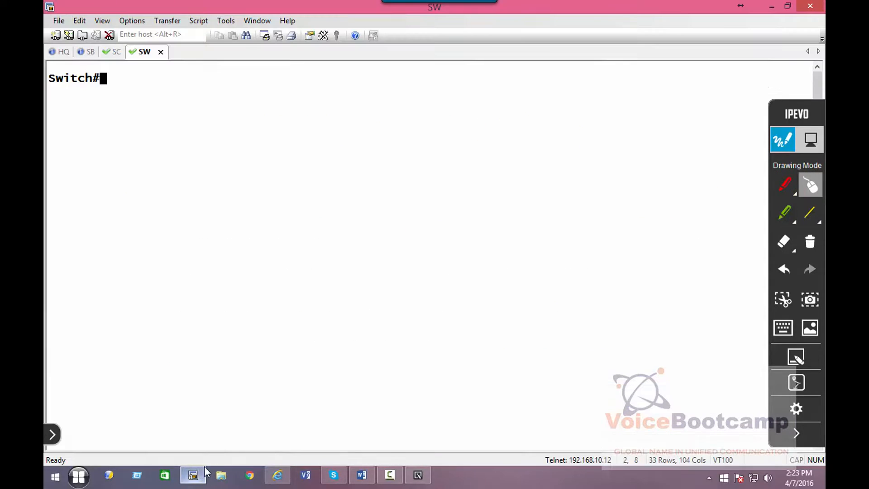
Step: In global config, create VLAN 102 named HQ_VOICE and VLAN 202 named HQ_DATA
{"action": "type", "text": "config t"}
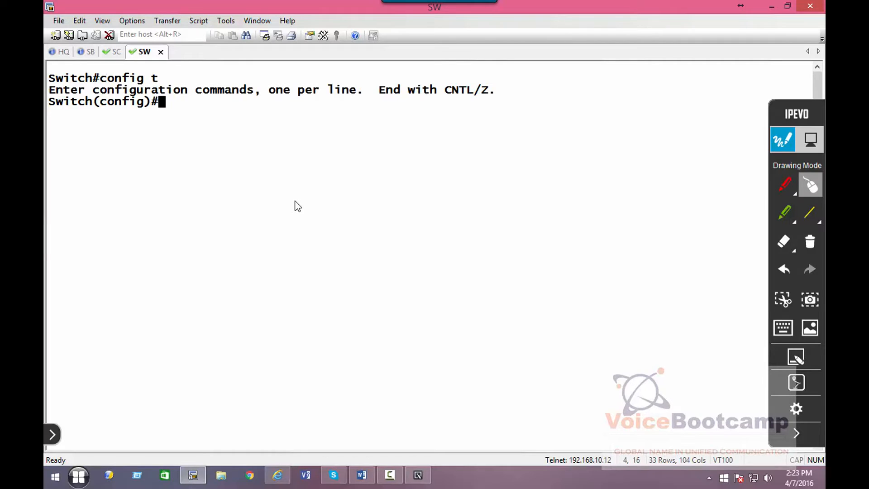
{"action": "type", "text": "vlan 102"}
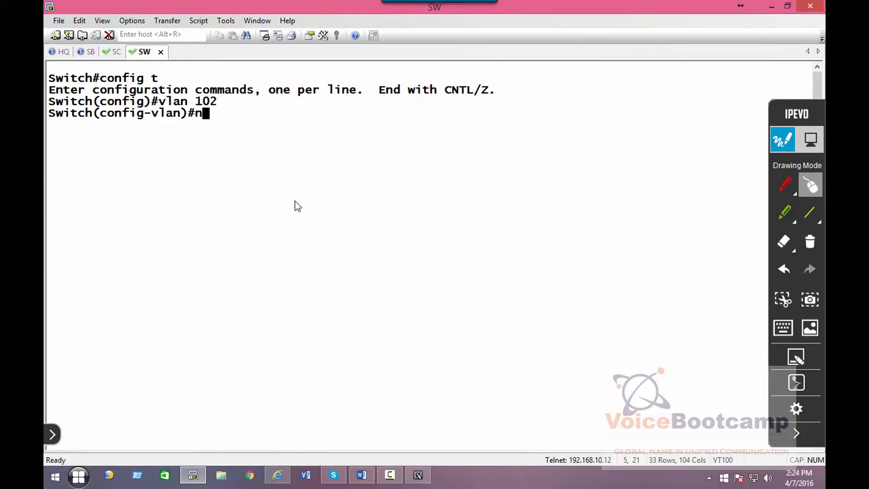
{"action": "type", "text": "ame HQ_VOICE"}
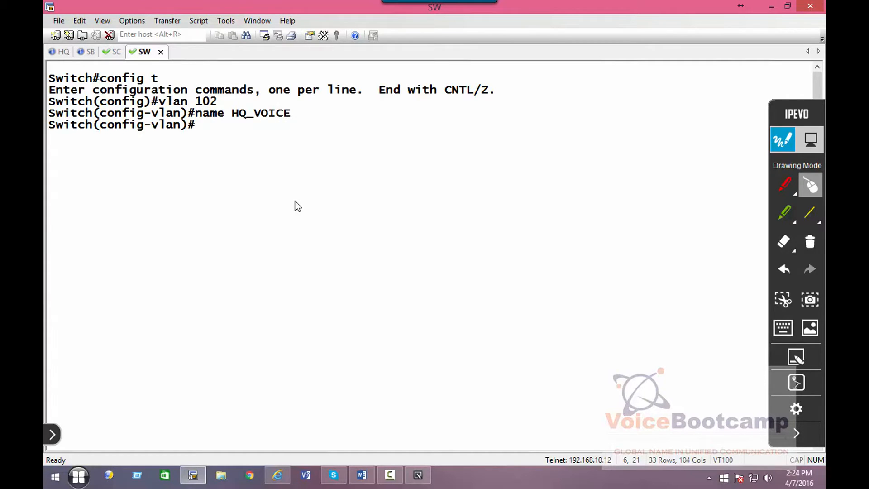
{"action": "type", "text": "exit"}
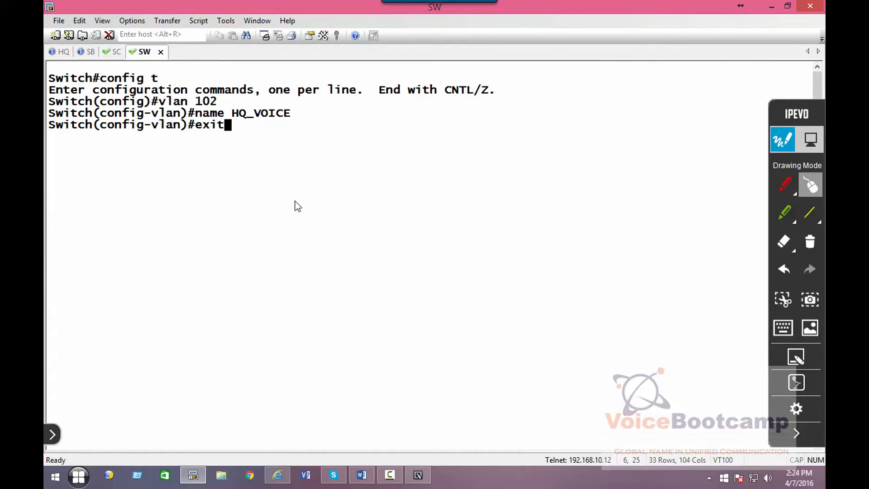
{"action": "type", "text": "vlan 202"}
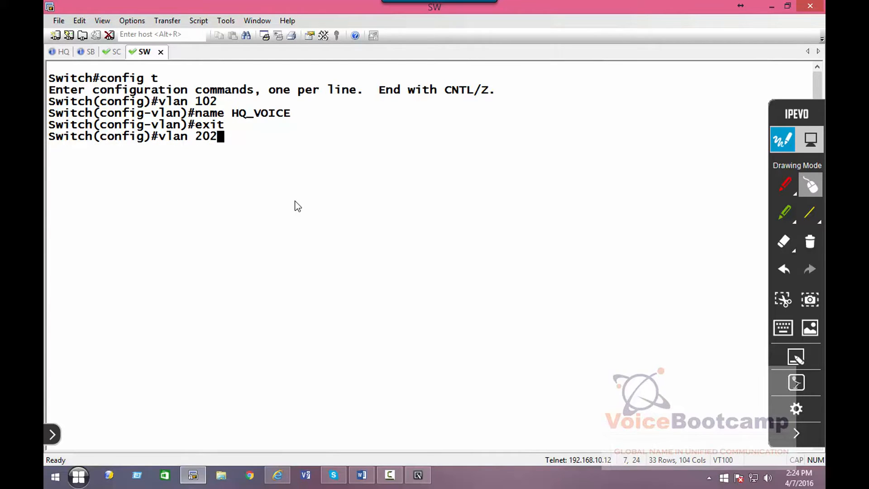
{"action": "type", "text": "name HQ)"}
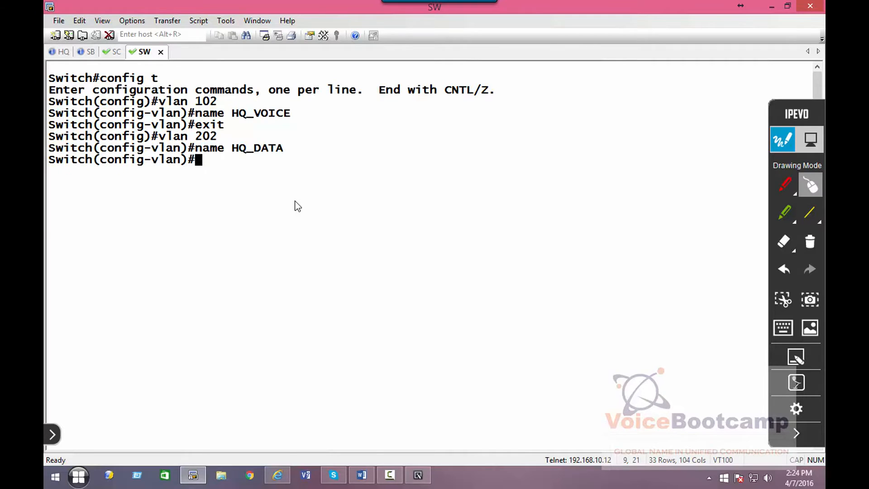
{"action": "type", "text": "exit"}
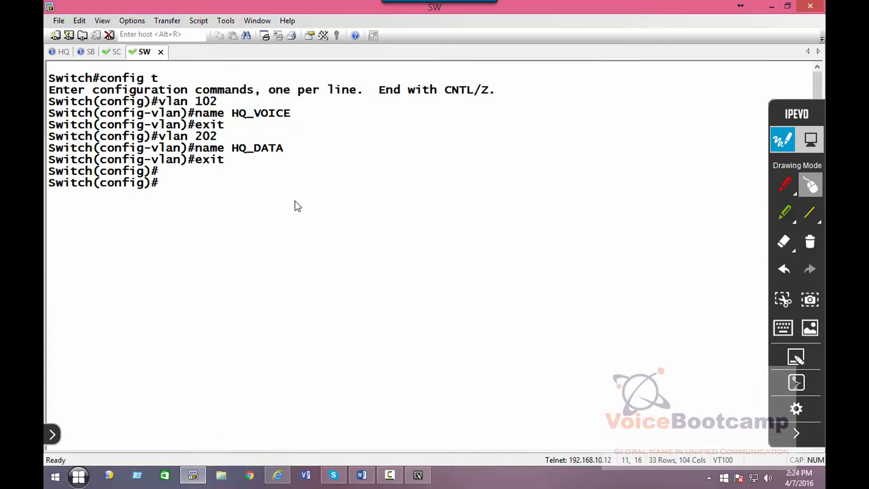
Step: Make fa0/2-3 access ports in VLAN 202 with voice VLAN 102, end, and show the running config
{"action": "type", "text": "int range fastEthernet 0/2 - 3"}
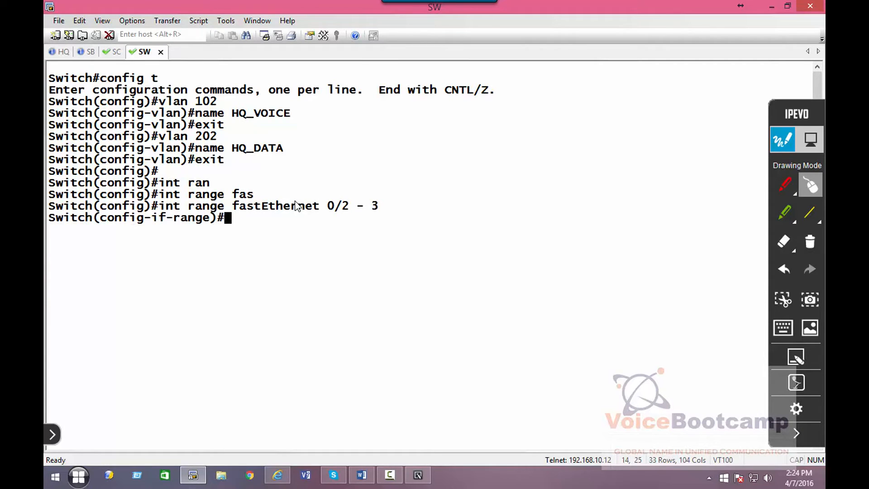
{"action": "type", "text": "switchport mode access"}
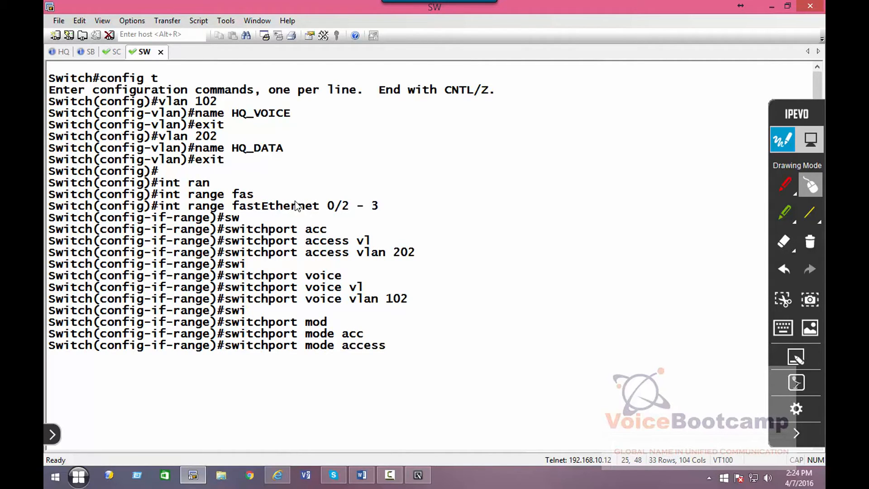
{"action": "type", "text": "end"}
{"action": "type", "text": "show"}
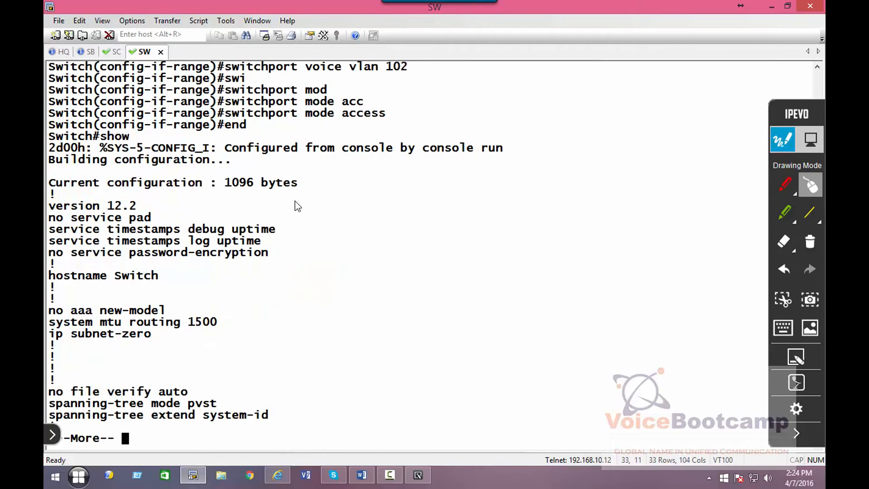
{"action": "key", "text": "space"}
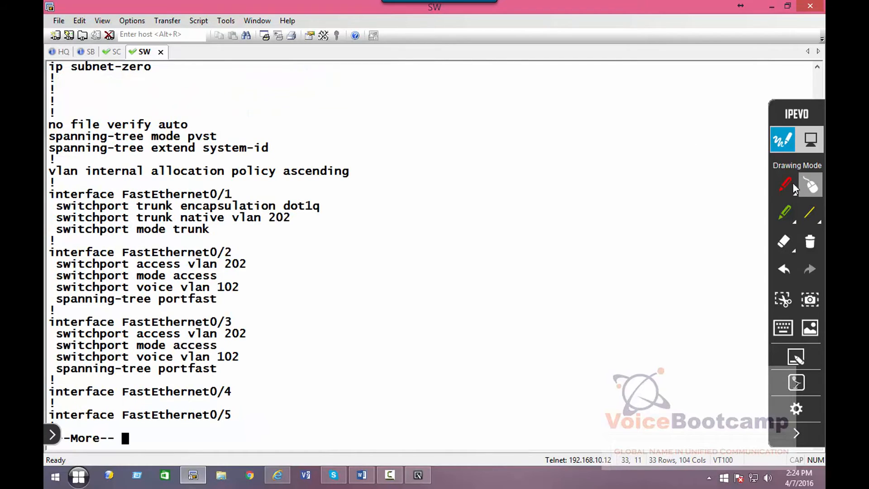
{"action": "left_click", "coordinate": [784, 184]}
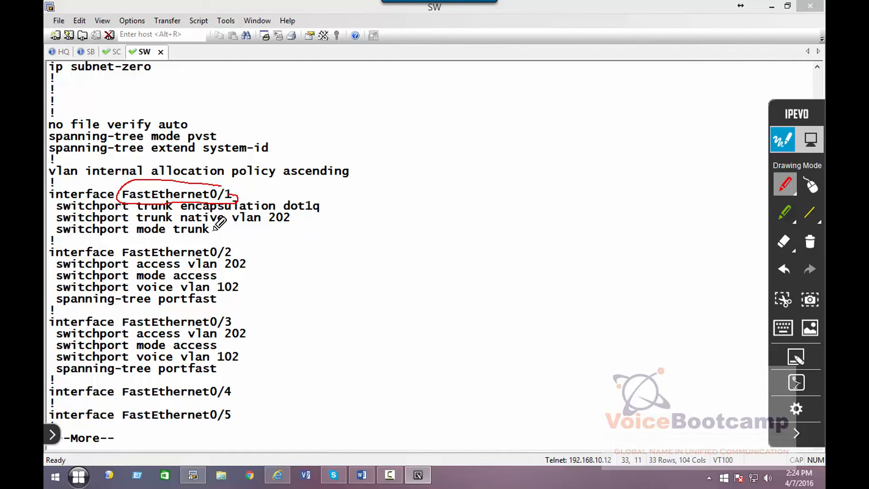
{"action": "left_click_drag", "start_coordinate": [166, 229], "coordinate": [219, 230]}
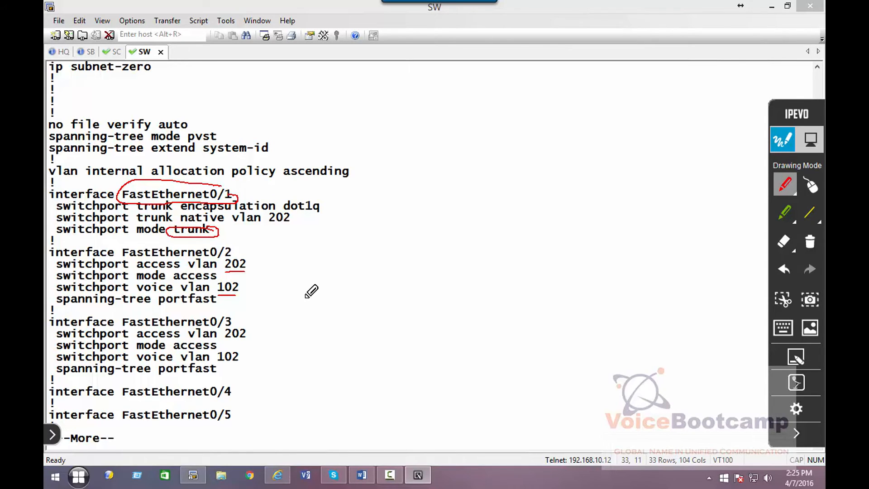
{"action": "mouse_move", "coordinate": [109, 214]}
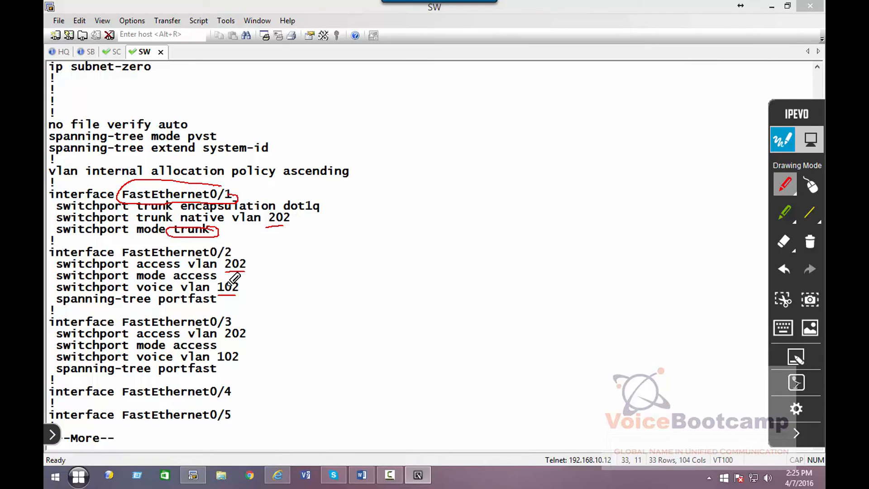
{"action": "mouse_move", "coordinate": [236, 263]}
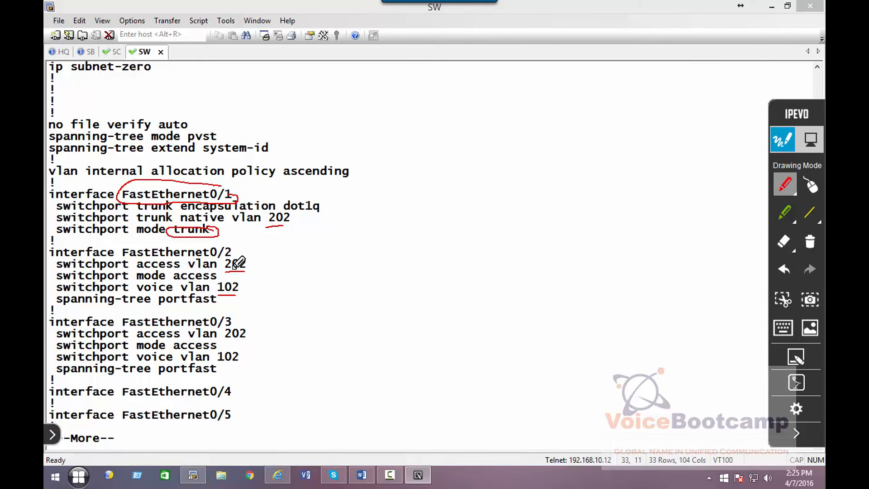
{"action": "mouse_move", "coordinate": [250, 284]}
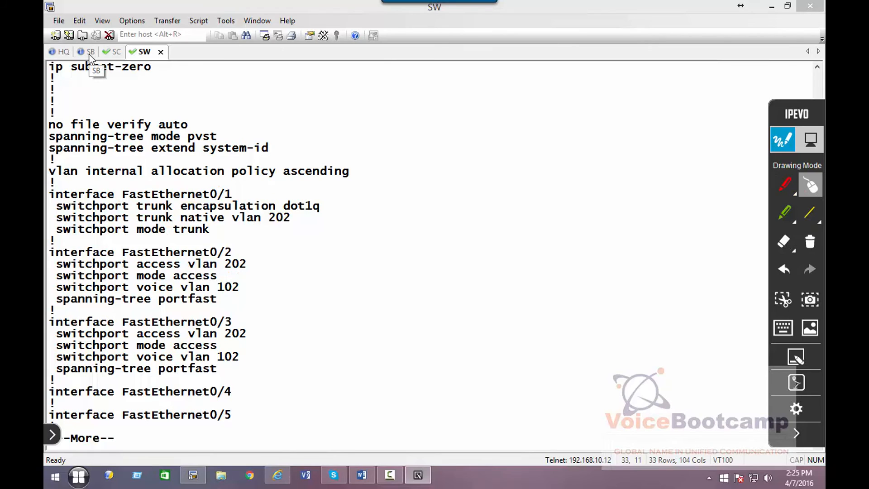
Step: On the SB router session, run show cdp nei and note the IP Phone neighbour on Fas 0/1/0
{"action": "left_click", "coordinate": [90, 52]}
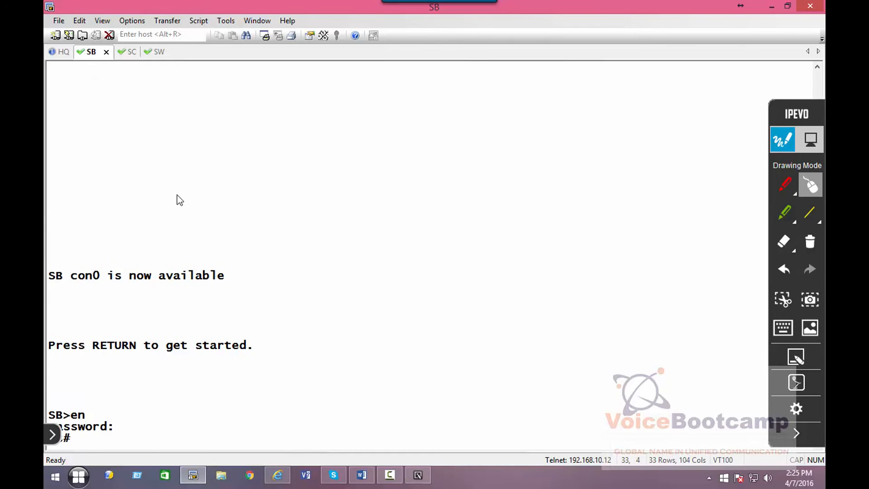
{"action": "type", "text": "show cdp"}
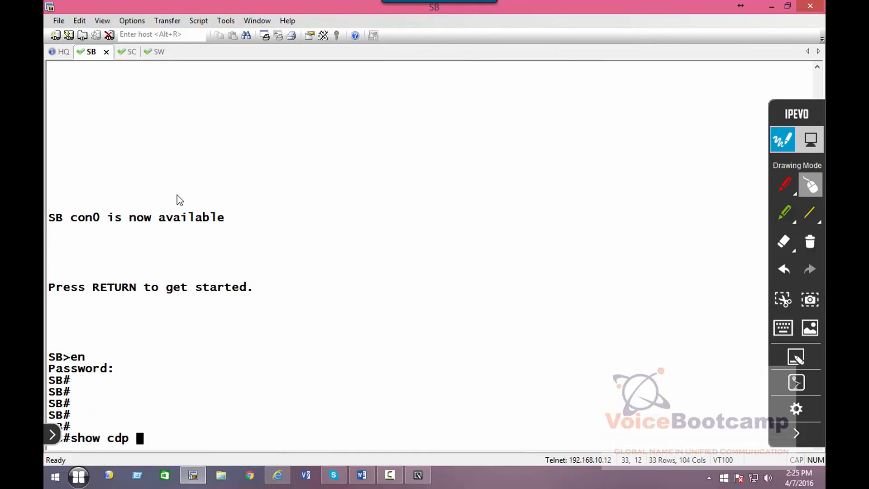
{"action": "type", "text": "nei"}
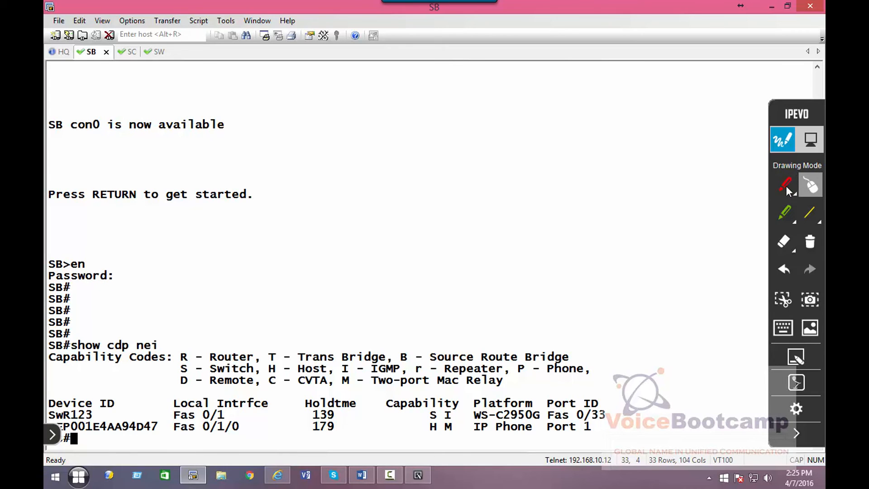
{"action": "left_click", "coordinate": [784, 185]}
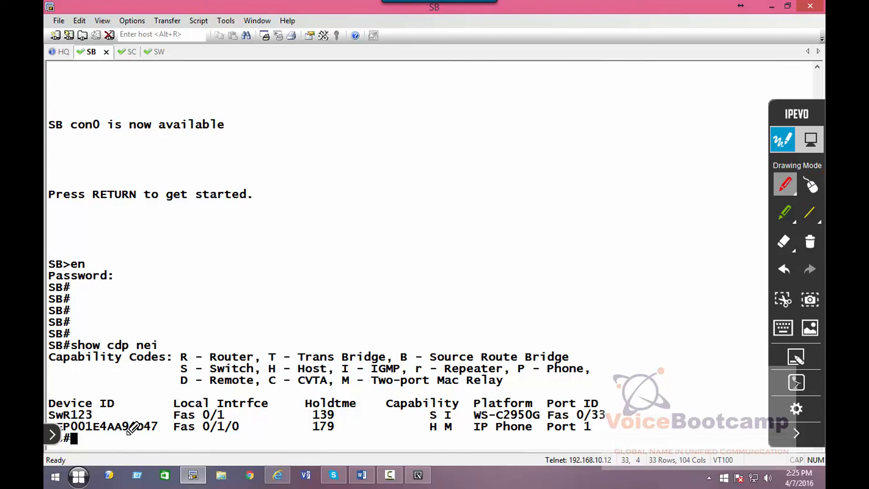
{"action": "left_click_drag", "start_coordinate": [50, 426], "coordinate": [166, 430]}
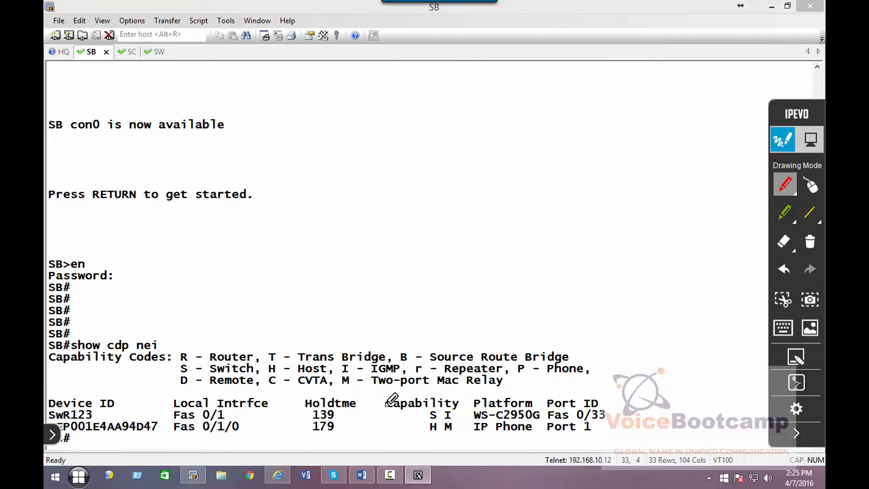
{"action": "left_click", "coordinate": [810, 184]}
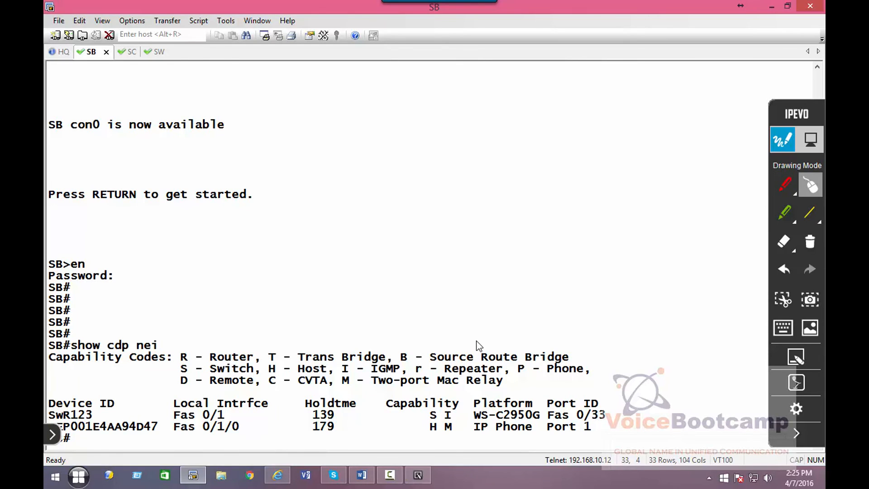
Step: In global config, create VLAN 302 named SB_Voice and VLAN 402 named SB_DATA
{"action": "type", "text": "config t"}
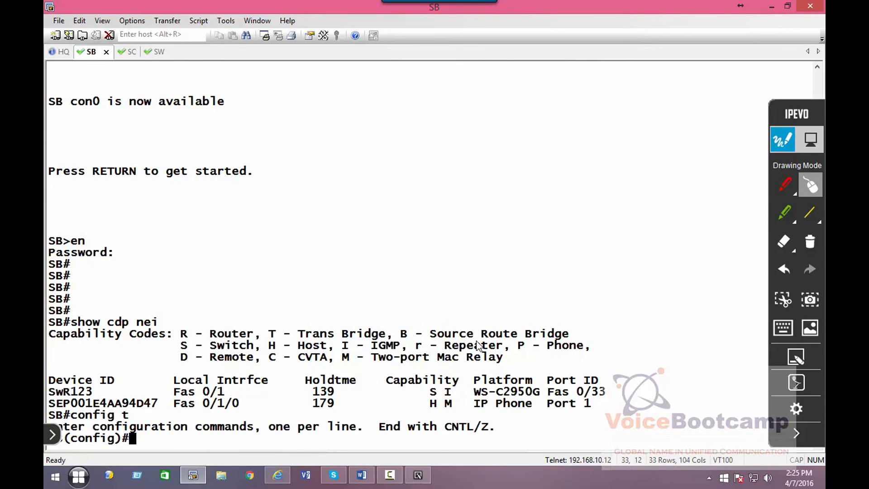
{"action": "type", "text": "vlan 302"}
{"action": "type", "text": "name"}
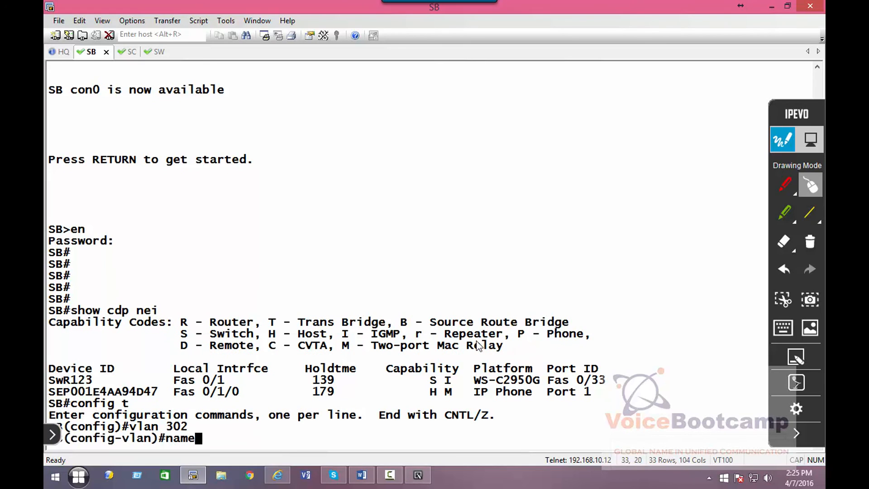
{"action": "type", "text": "SB_"}
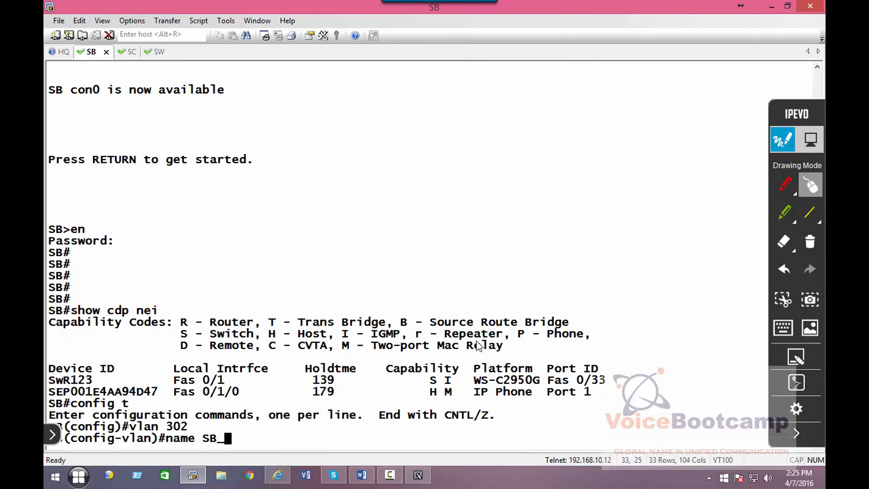
{"action": "type", "text": "Voice"}
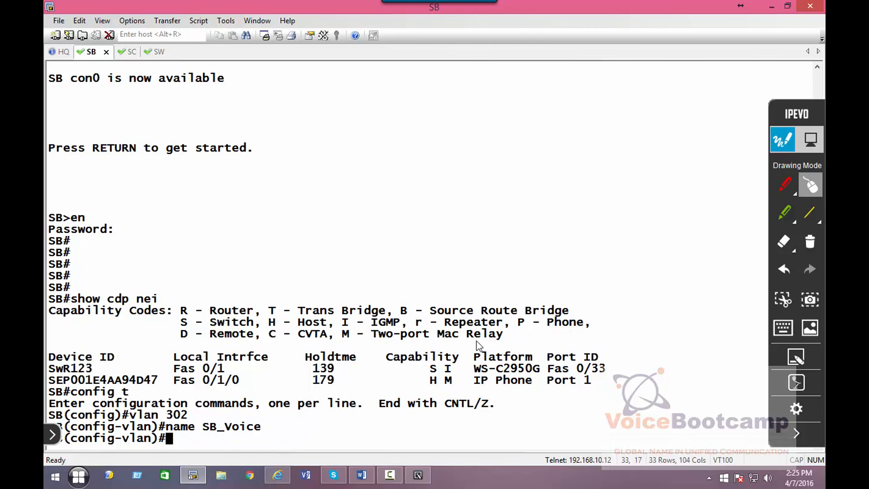
{"action": "type", "text": "vlan 402"}
{"action": "type", "text": "name SB_DATA"}
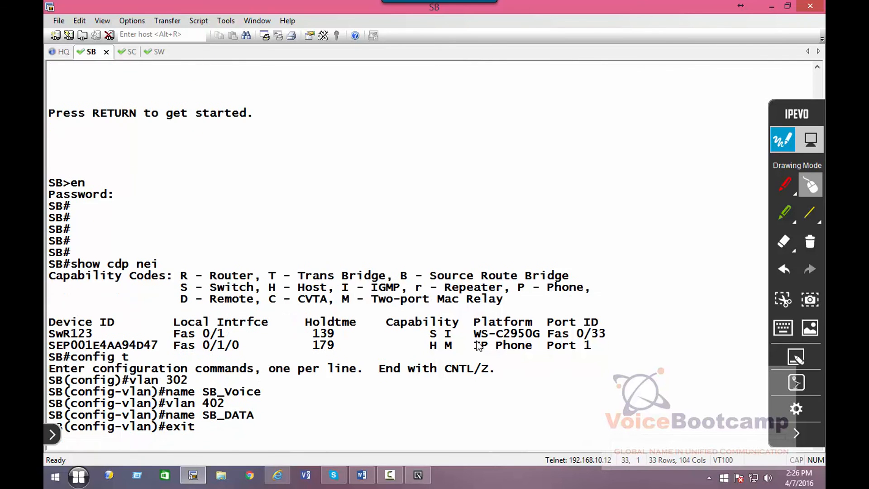
Step: Enter FastEthernet 0/1/0 interface configuration and begin its switchport setup
{"action": "type", "text": "int fastEthernet 0/1/0"}
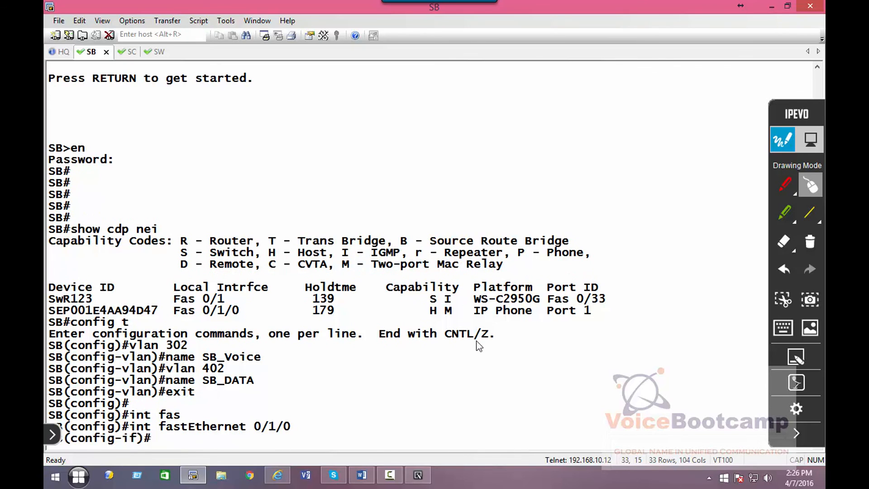
{"action": "type", "text": "switchport"}
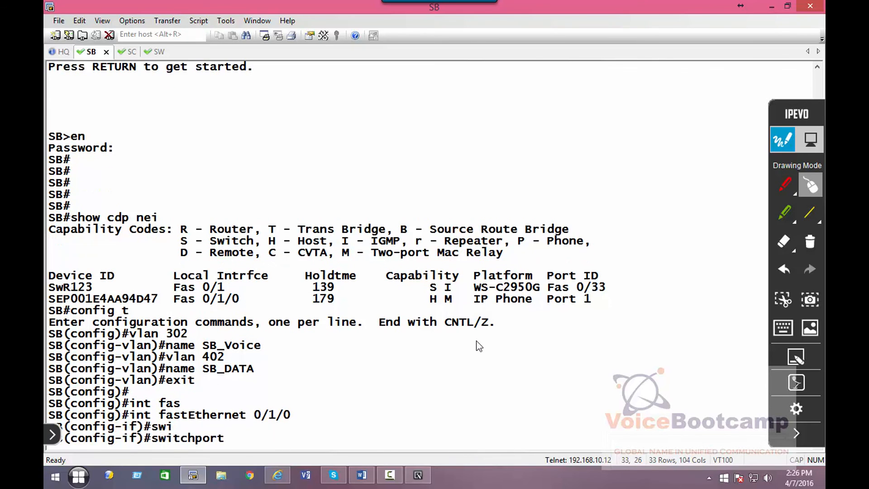